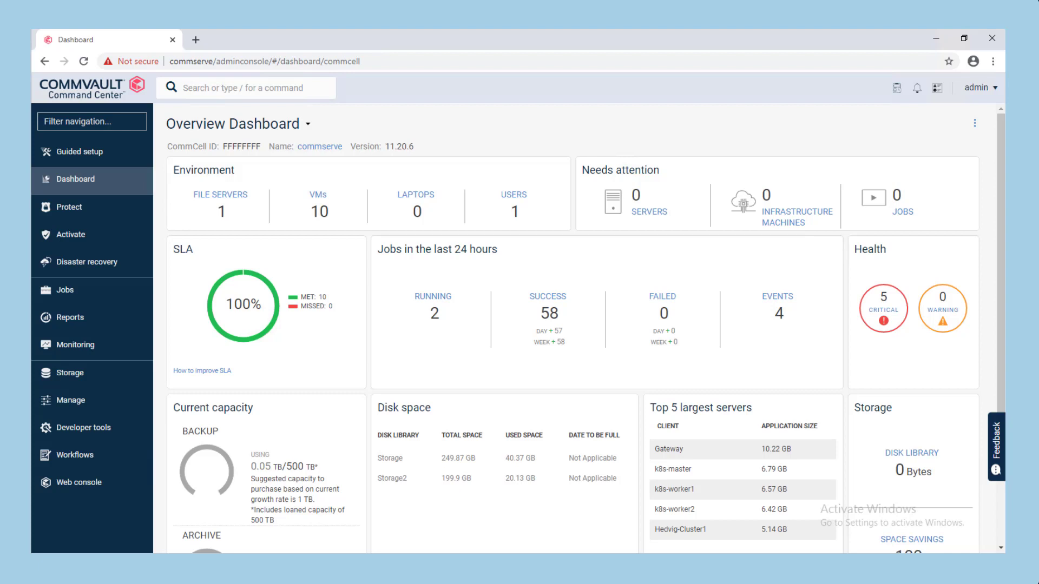
{"action": "mouse_move", "coordinate": [66, 296]}
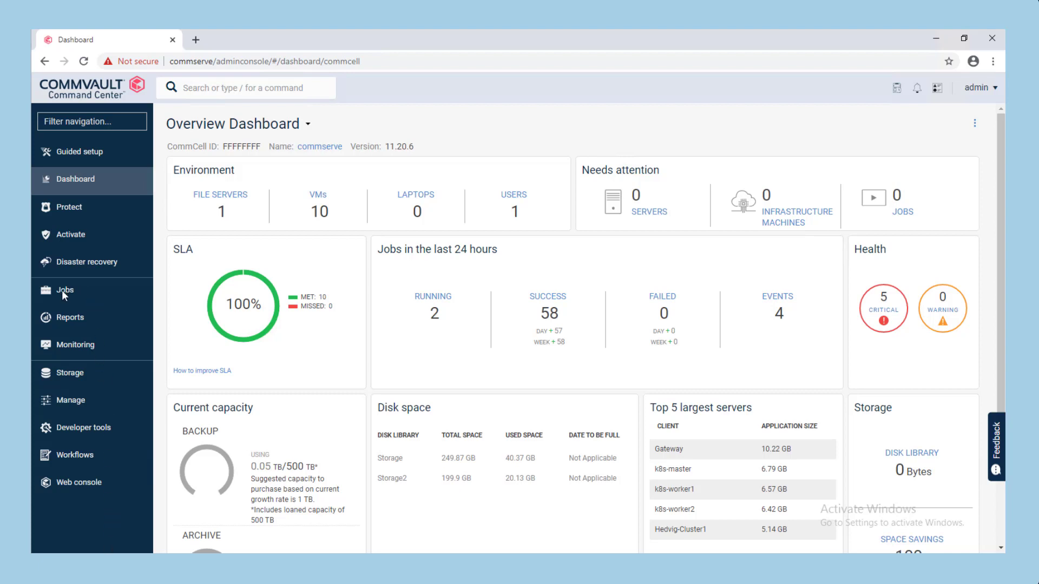
Show the Job history list of jobs completed in the last 24 hours.
{"action": "left_click", "coordinate": [64, 290]}
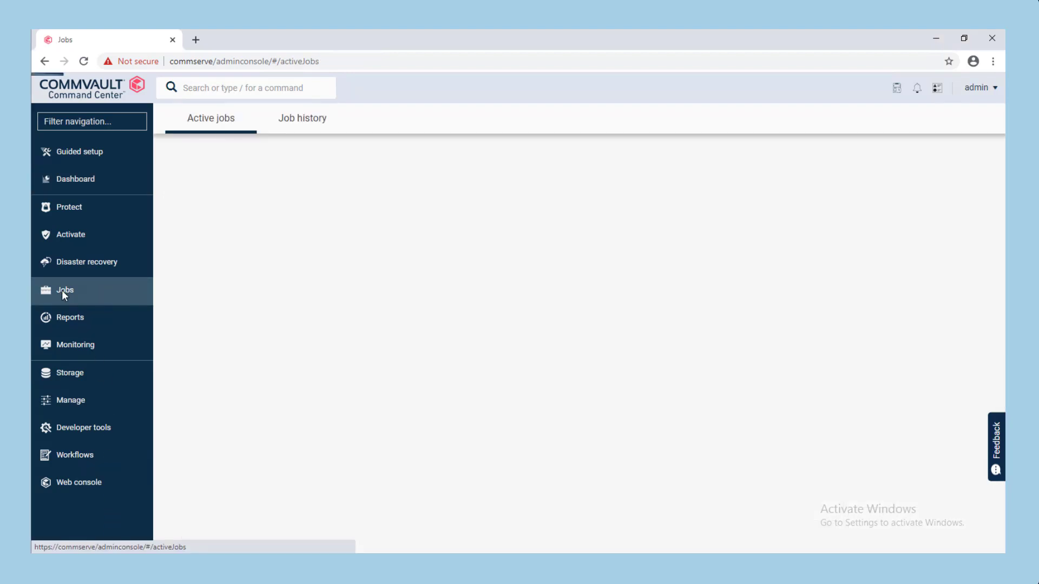
{"action": "left_click", "coordinate": [302, 118]}
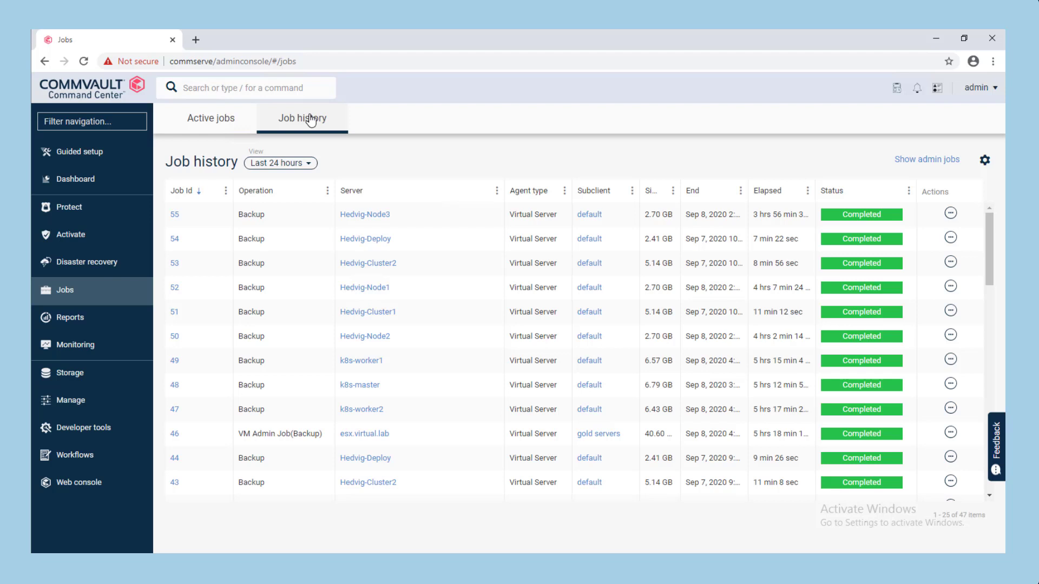
{"action": "mouse_move", "coordinate": [949, 434]}
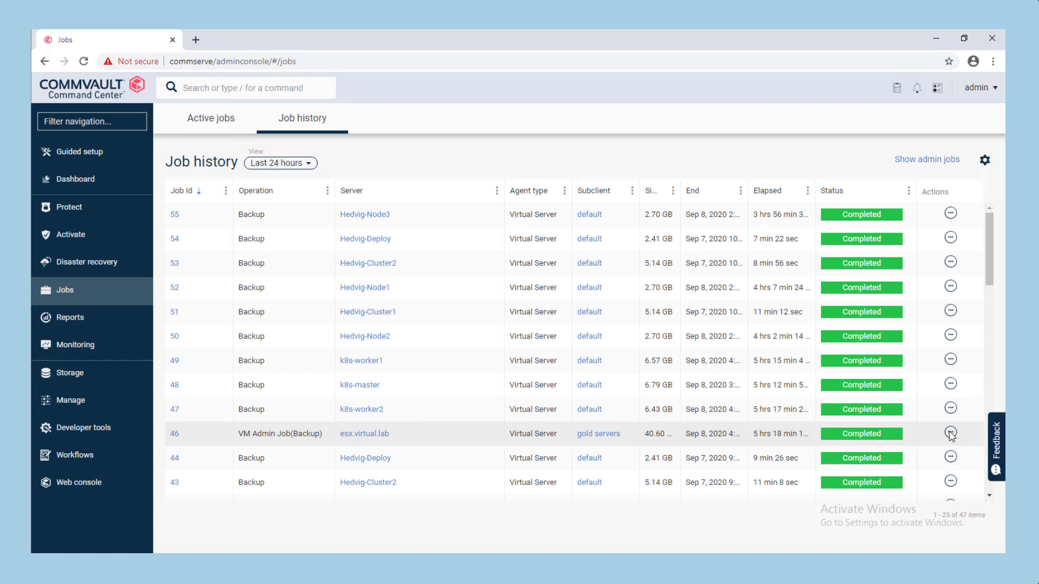
Send job 46's logs with Auto upload off and Output To set to local path C:\Log Bundles.
{"action": "left_click", "coordinate": [949, 433]}
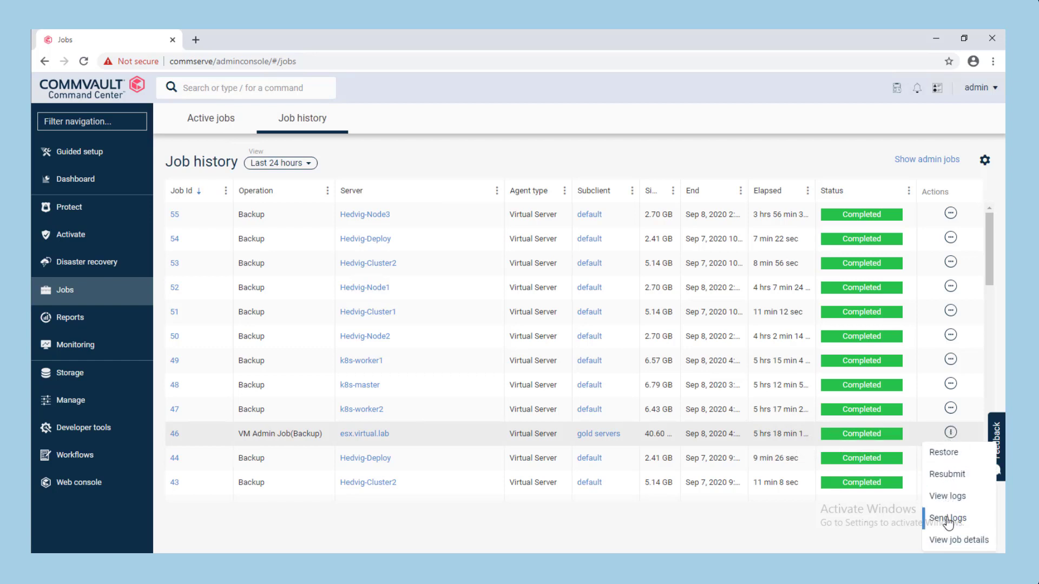
{"action": "left_click", "coordinate": [949, 521]}
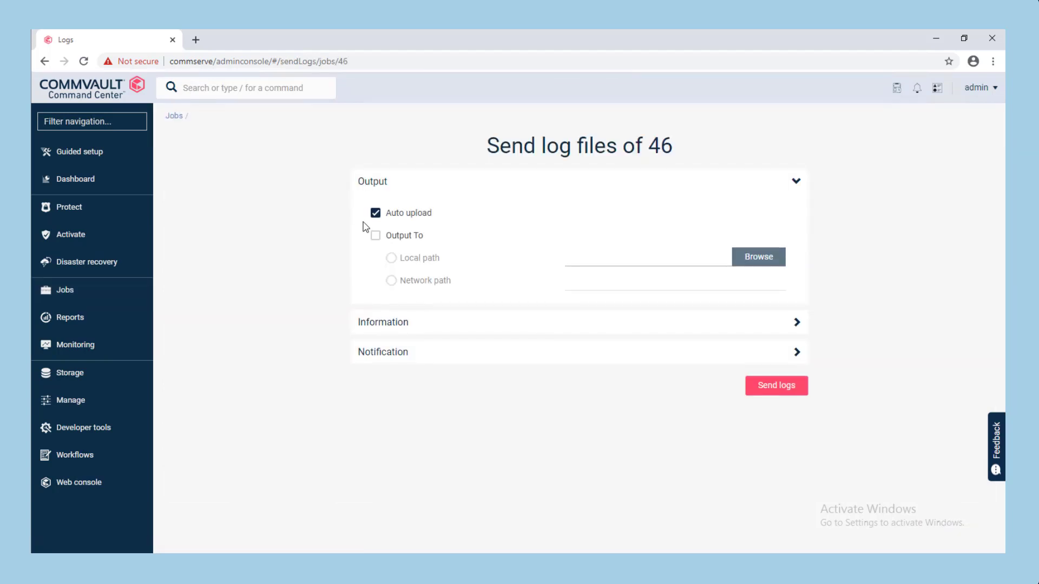
{"action": "left_click", "coordinate": [376, 214]}
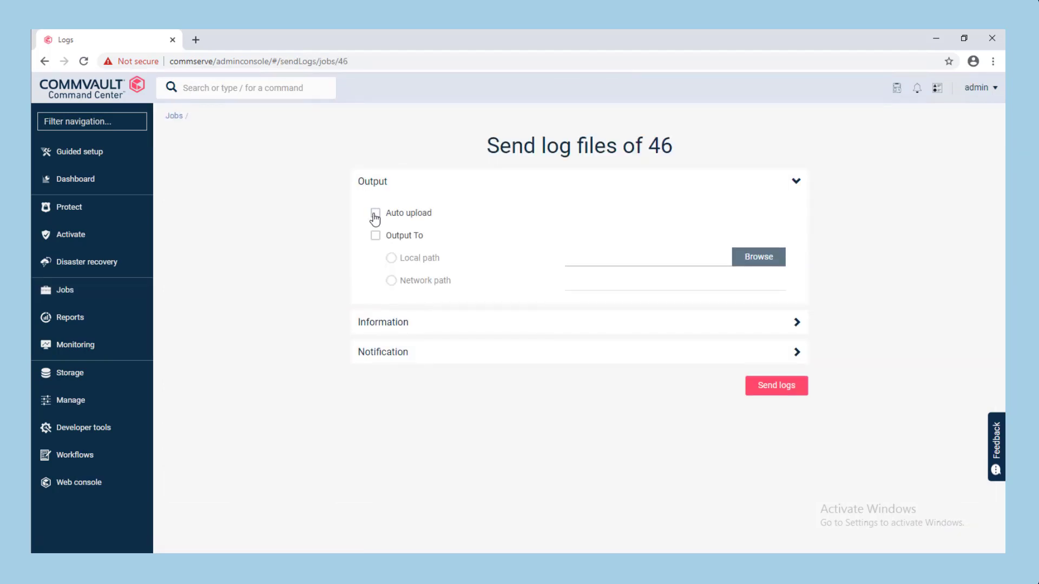
{"action": "left_click", "coordinate": [375, 236]}
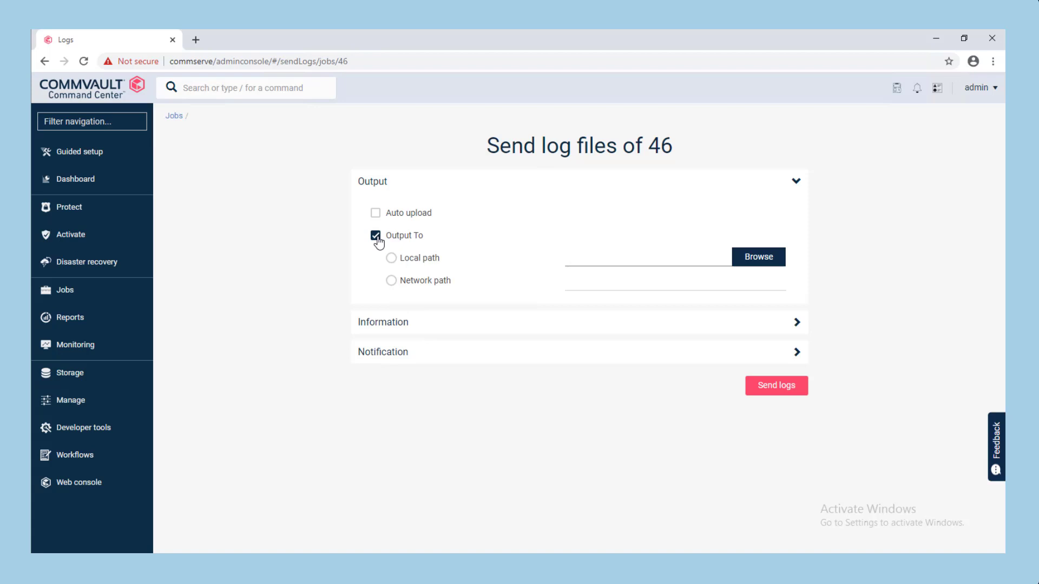
{"action": "left_click", "coordinate": [391, 258]}
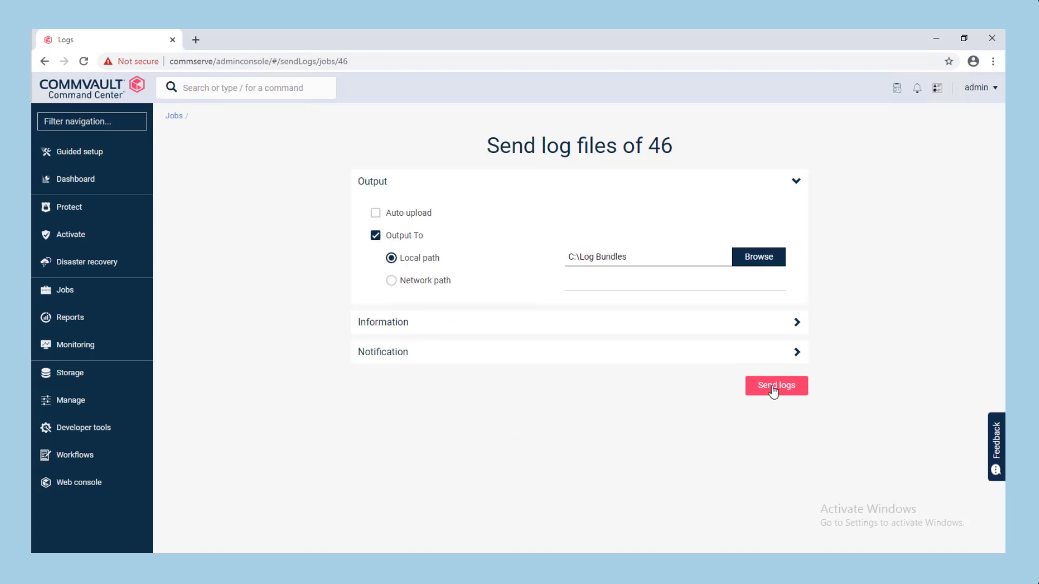
{"action": "left_click", "coordinate": [777, 386]}
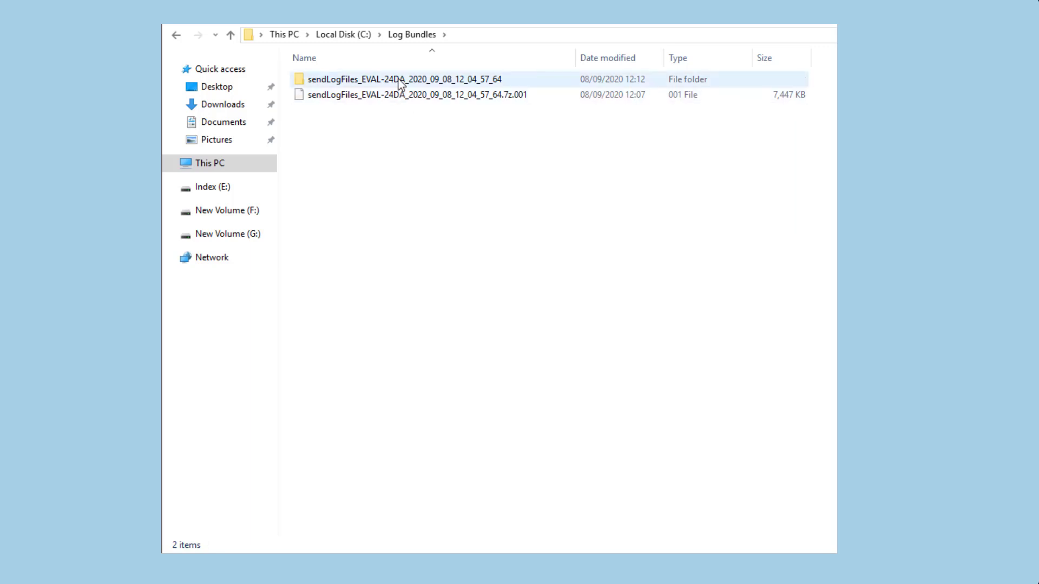
Browse into the sendLogFiles bundle's mediaagent_logs folder and locate job 46's log.
{"action": "double_click", "coordinate": [411, 79]}
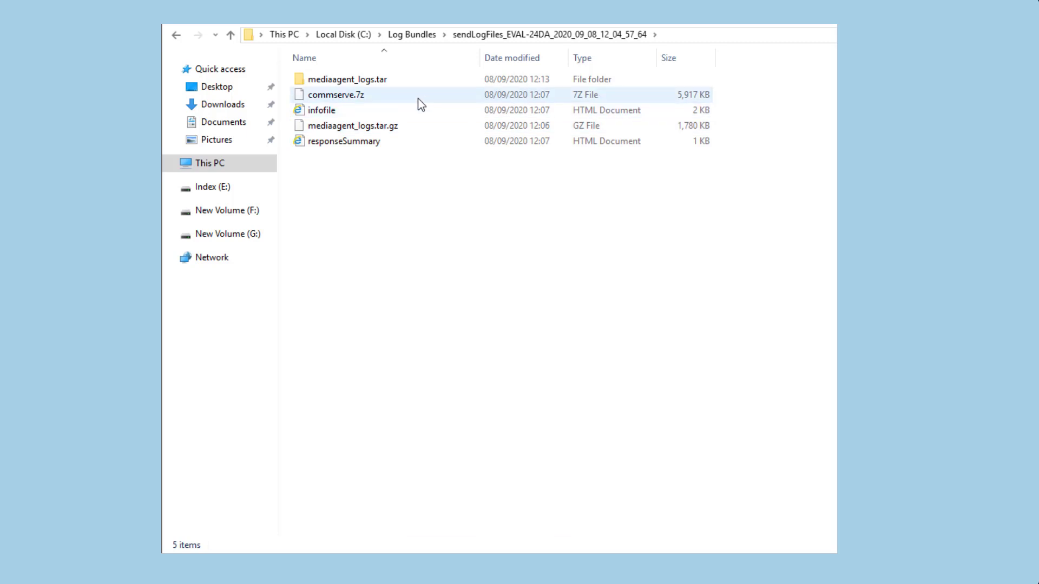
{"action": "double_click", "coordinate": [347, 79]}
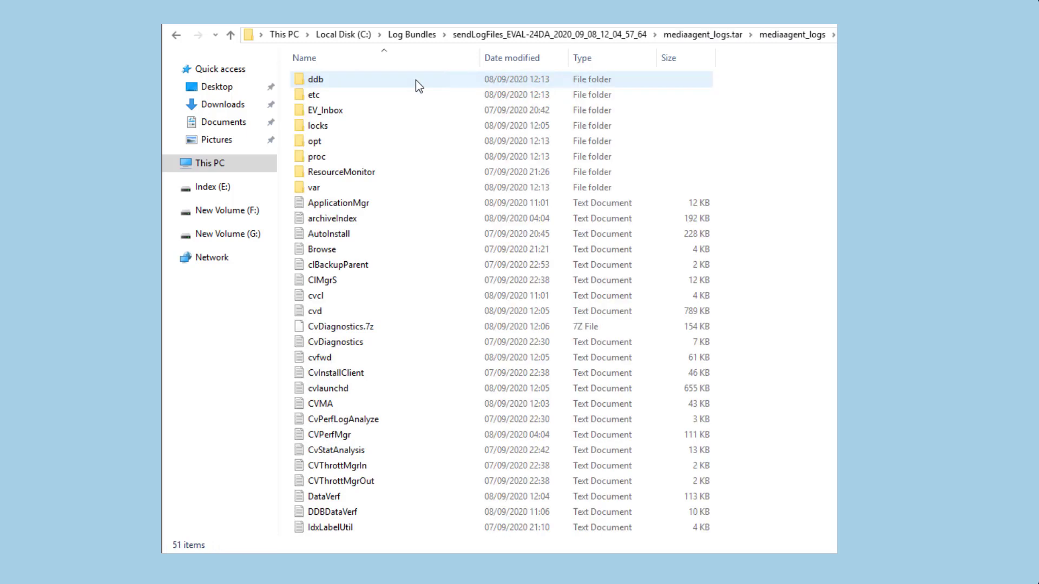
{"action": "scroll", "scroll_direction": "down", "scroll_amount": 3}
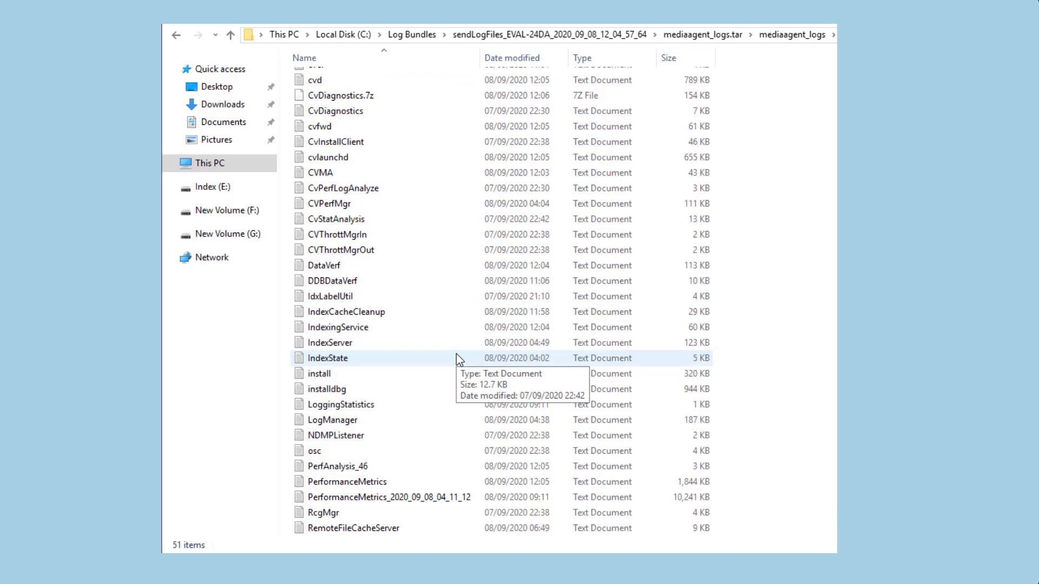
{"action": "scroll", "scroll_direction": "down", "scroll_amount": 3}
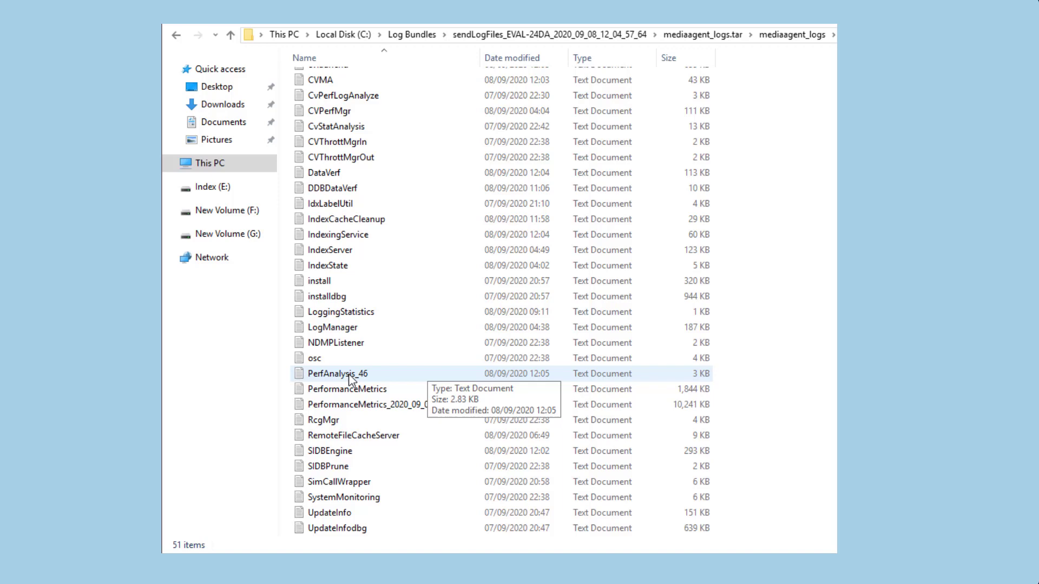
View PerfAnalysis_46 in Notepad++, its header showing the media agent OS type as Unix.
{"action": "double_click", "coordinate": [339, 373]}
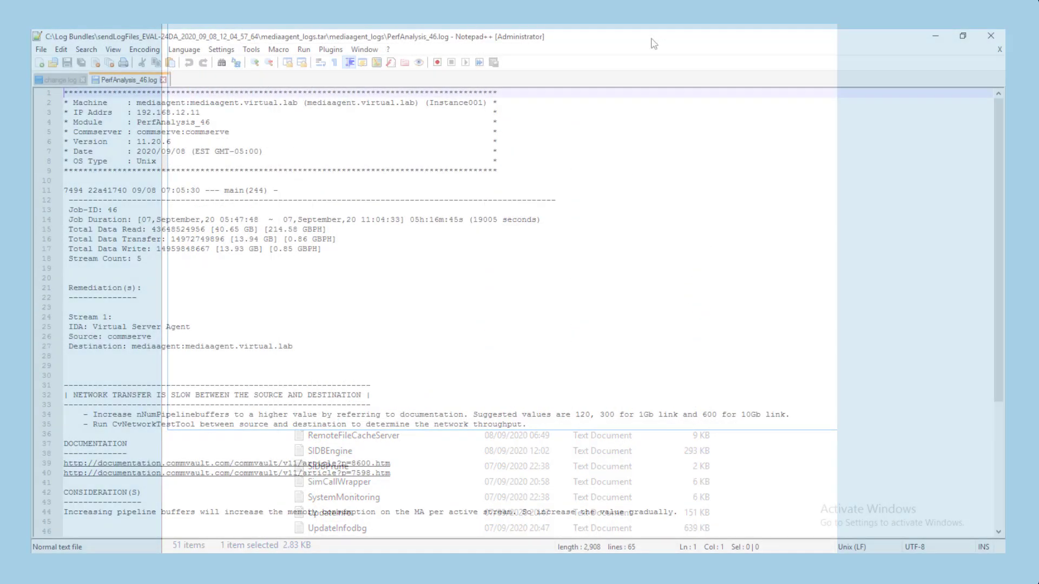
{"action": "left_click", "coordinate": [760, 257]}
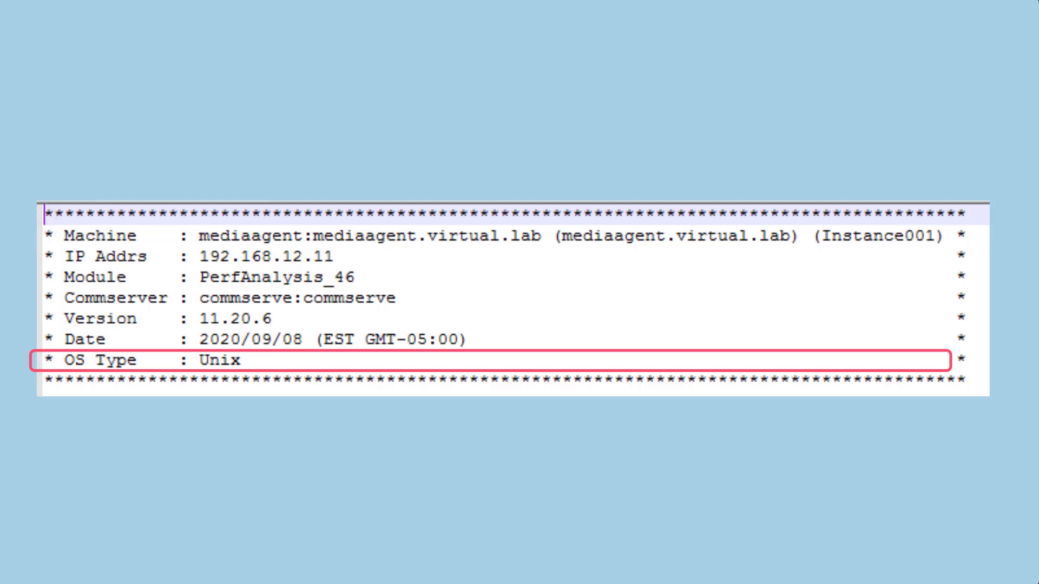
{"action": "scroll", "scroll_direction": "down", "scroll_amount": 3}
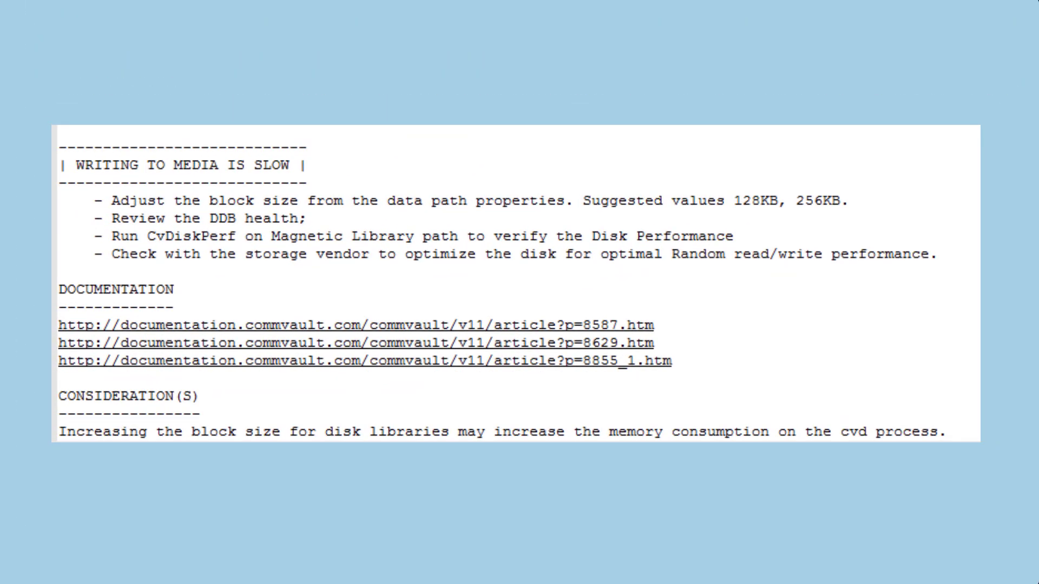
{"action": "scroll", "scroll_direction": "up", "scroll_amount": 3}
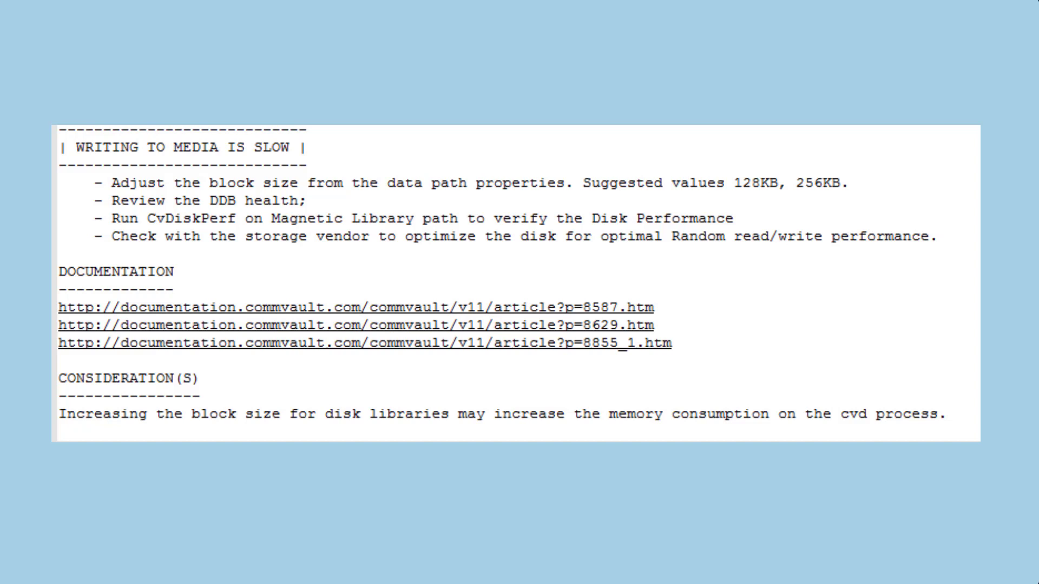